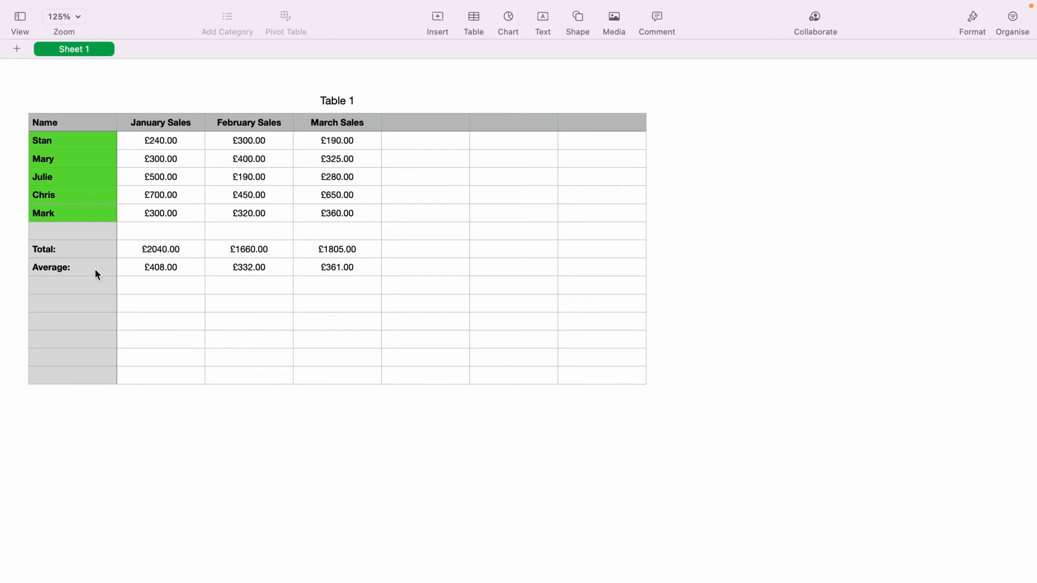
# Select the Total row from the Total: label in A8 across to the March Sales figure in D8
pyautogui.click(73, 250)
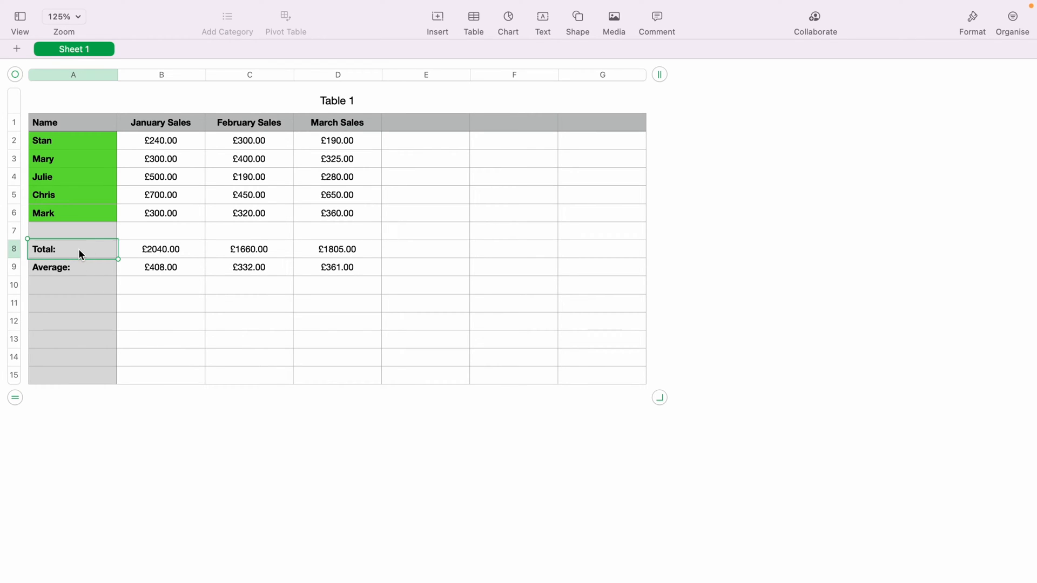
pyautogui.moveTo(161, 250)
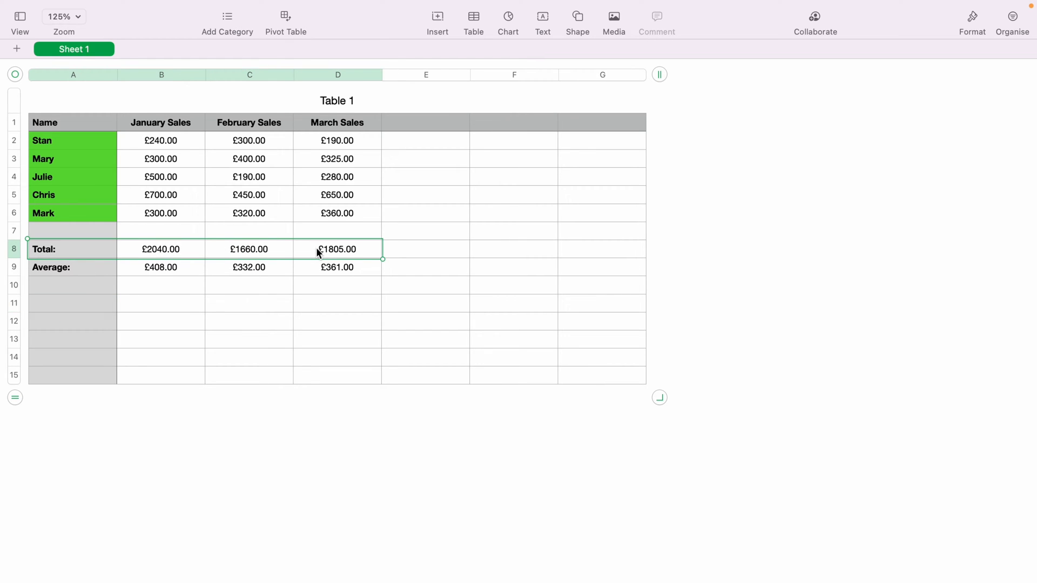
pyautogui.moveTo(888, 65)
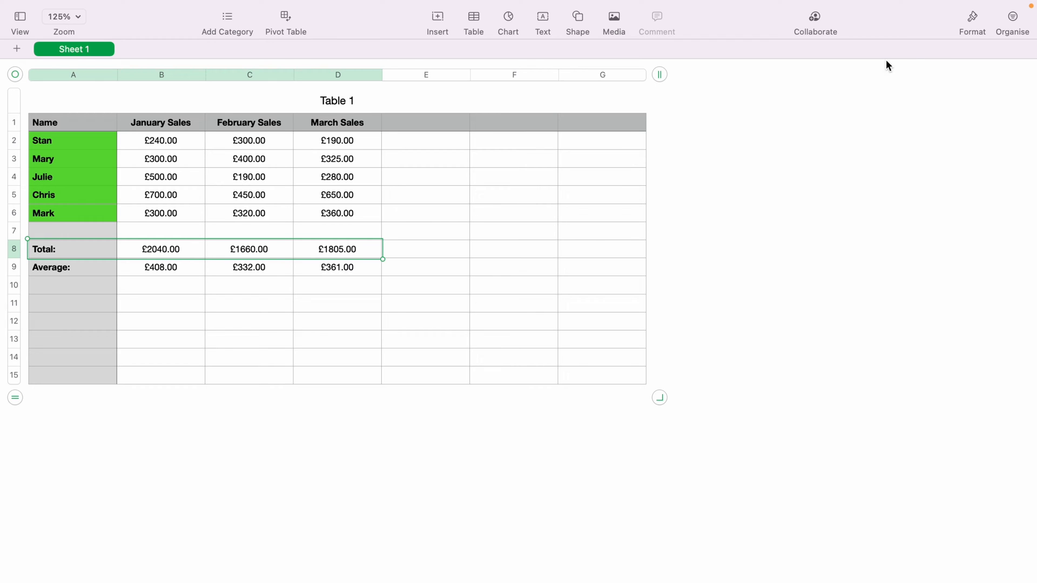
# Show the Cell formatting inspector and review the border presets, keeping the outside border option
pyautogui.click(972, 16)
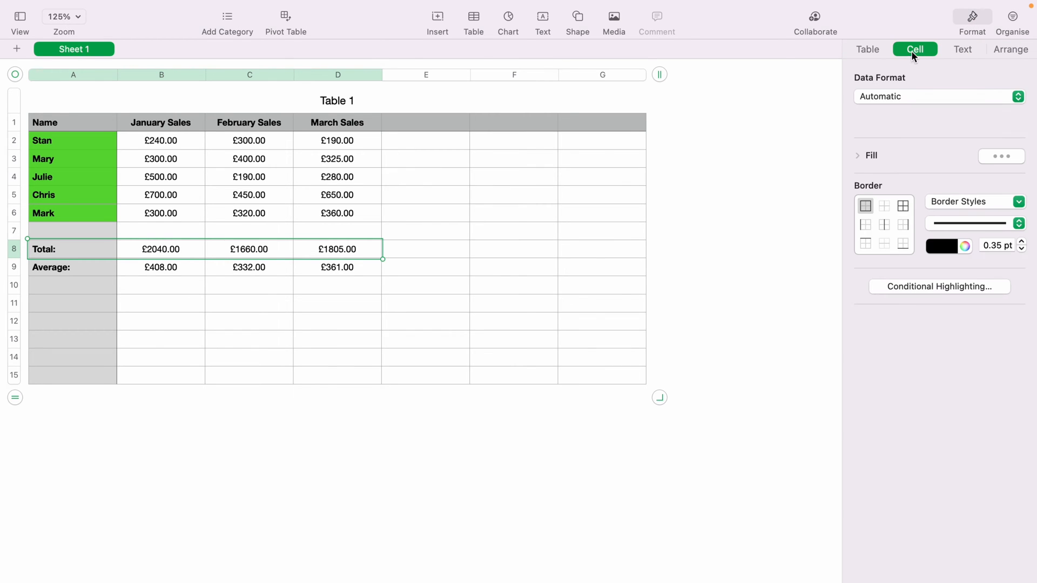
pyautogui.click(902, 205)
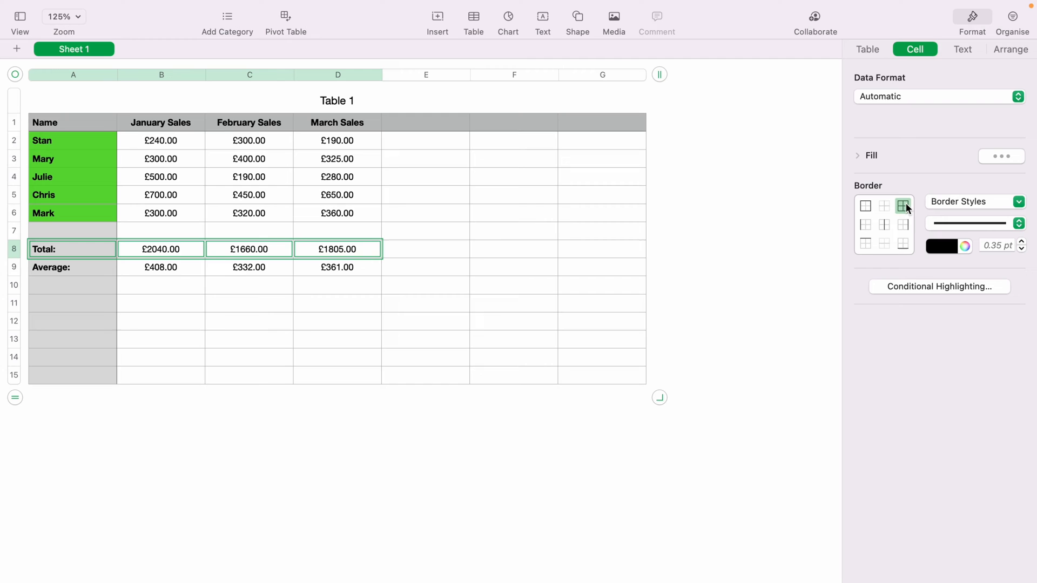
pyautogui.click(884, 225)
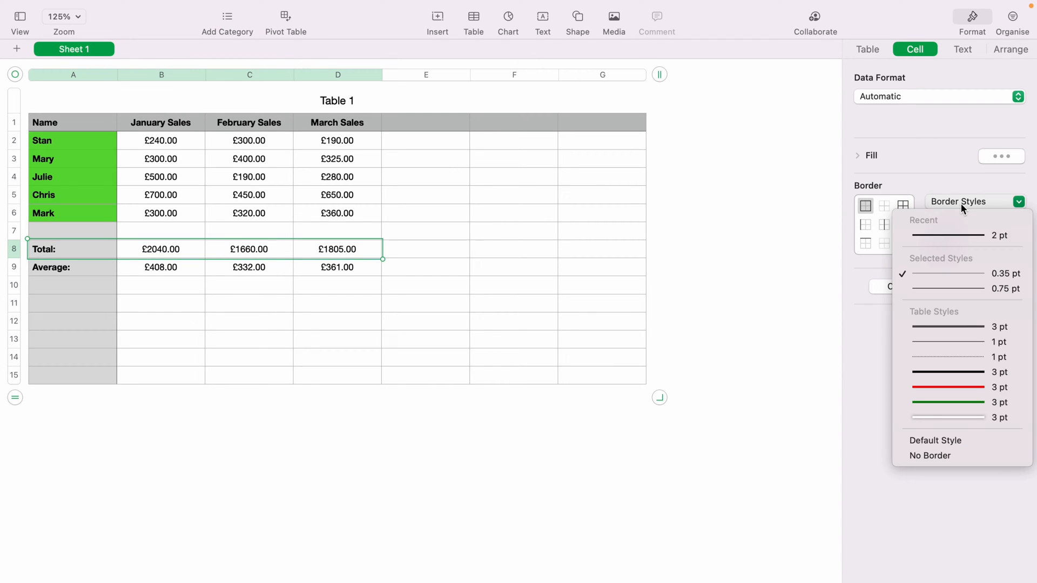
pyautogui.click(957, 273)
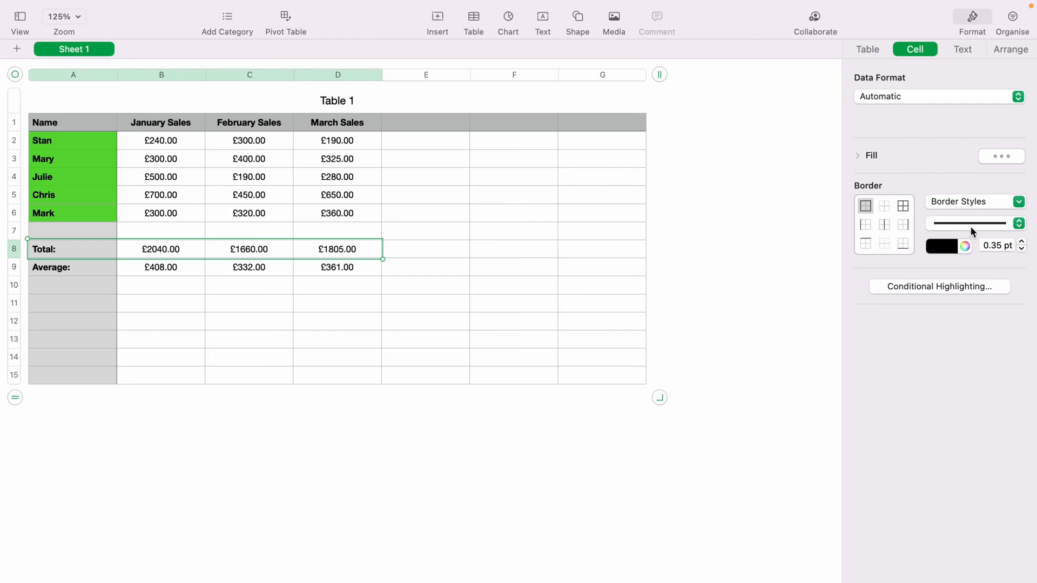
# Set the Total row's outer border to a solid black line at 2 pt width
pyautogui.click(972, 222)
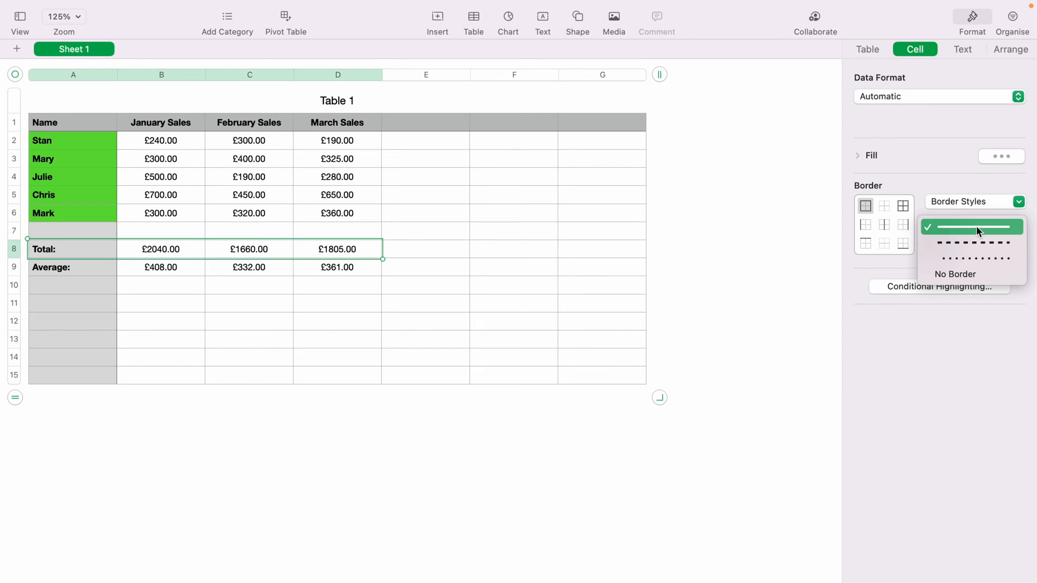
pyautogui.click(971, 226)
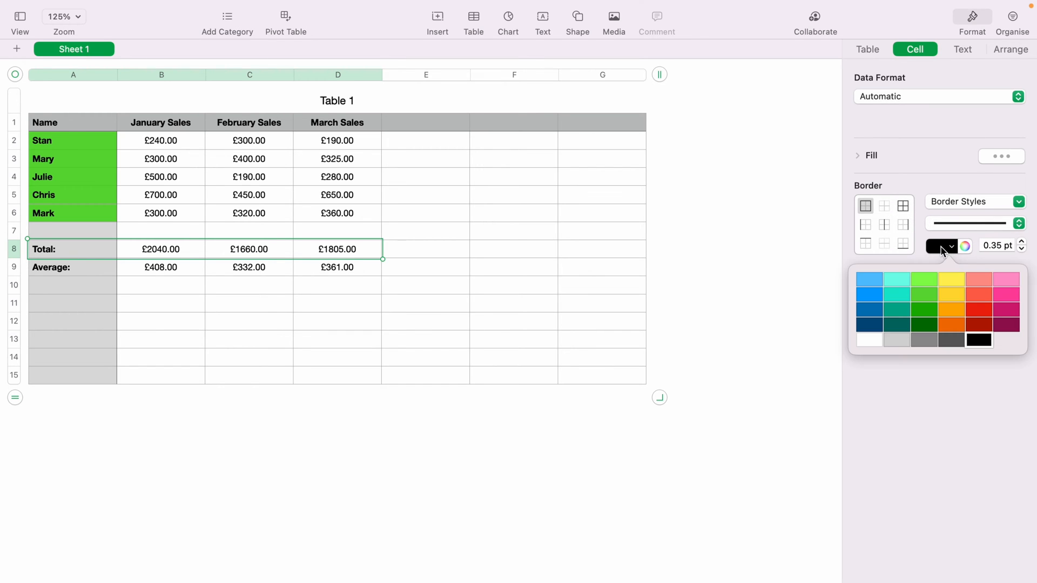
pyautogui.click(1021, 241)
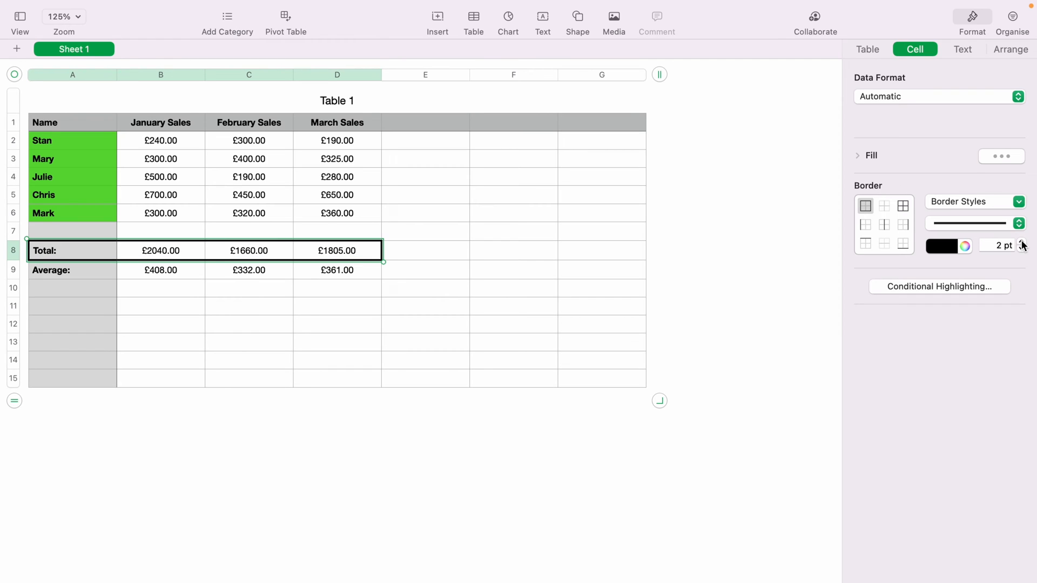
pyautogui.moveTo(414, 354)
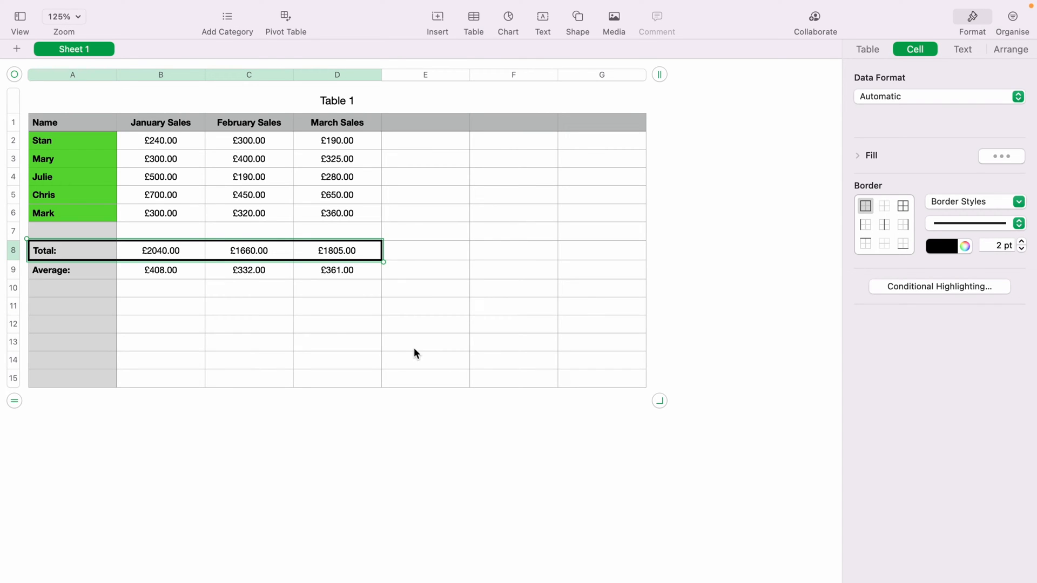
# Apply the same 2 pt black outer border to the Average figures in B9:D9, then deselect
pyautogui.click(337, 324)
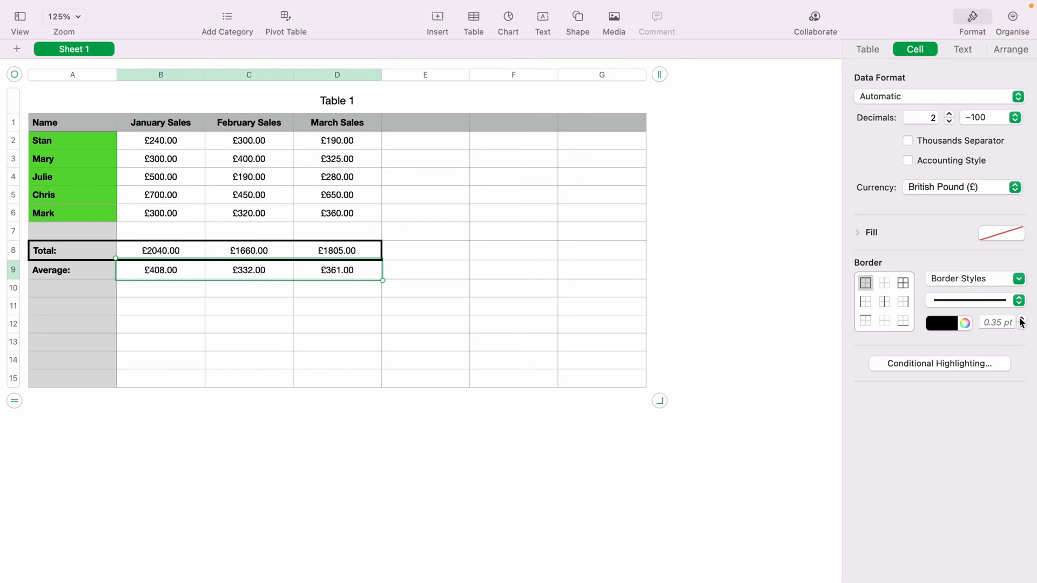
pyautogui.click(1020, 319)
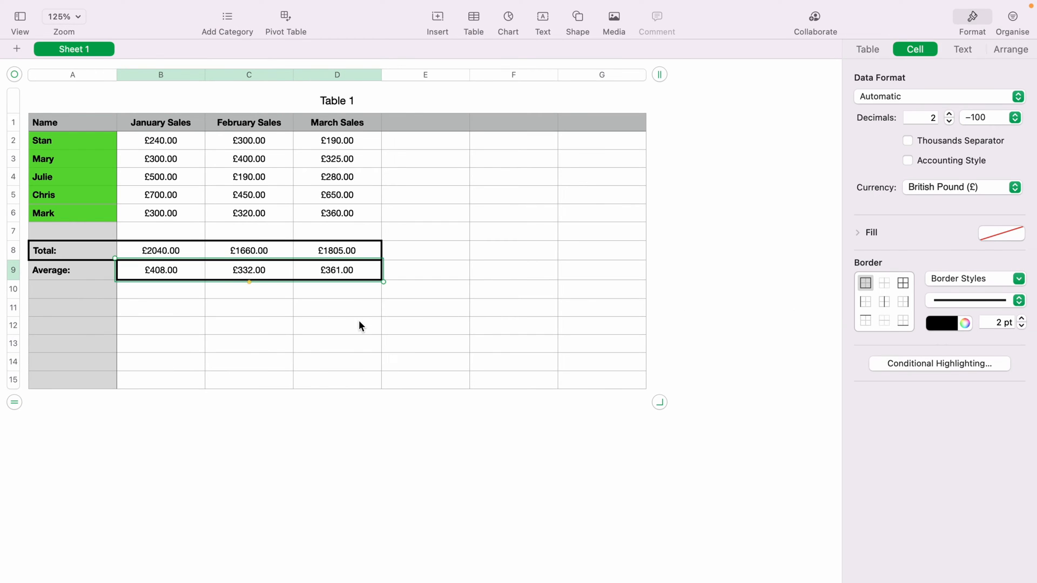
pyautogui.click(337, 325)
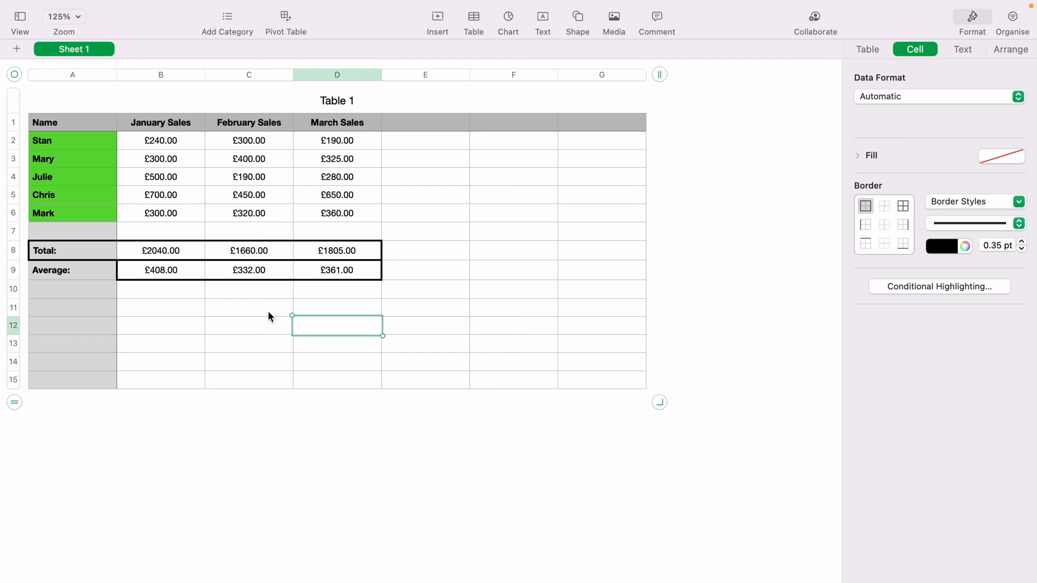
pyautogui.moveTo(343, 287)
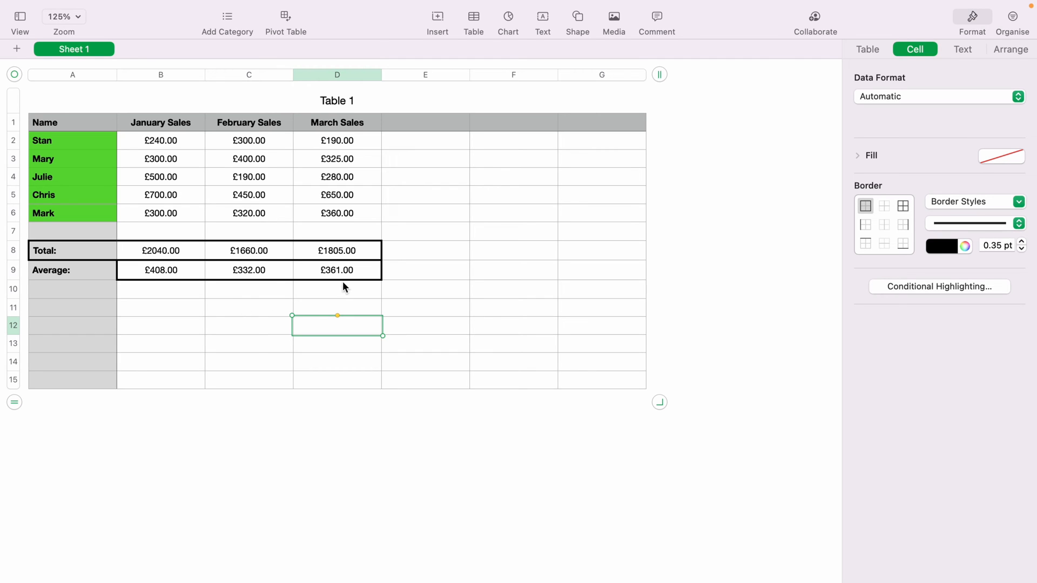
# Remove the thick border from the Average figures B9:D9 with the No Border style
pyautogui.click(337, 270)
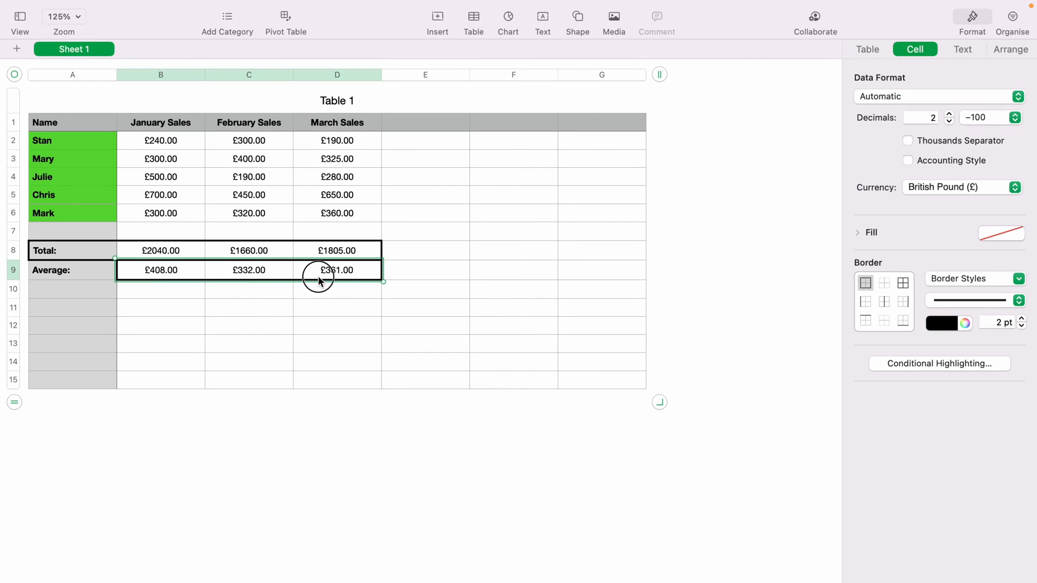
pyautogui.moveTo(906, 273)
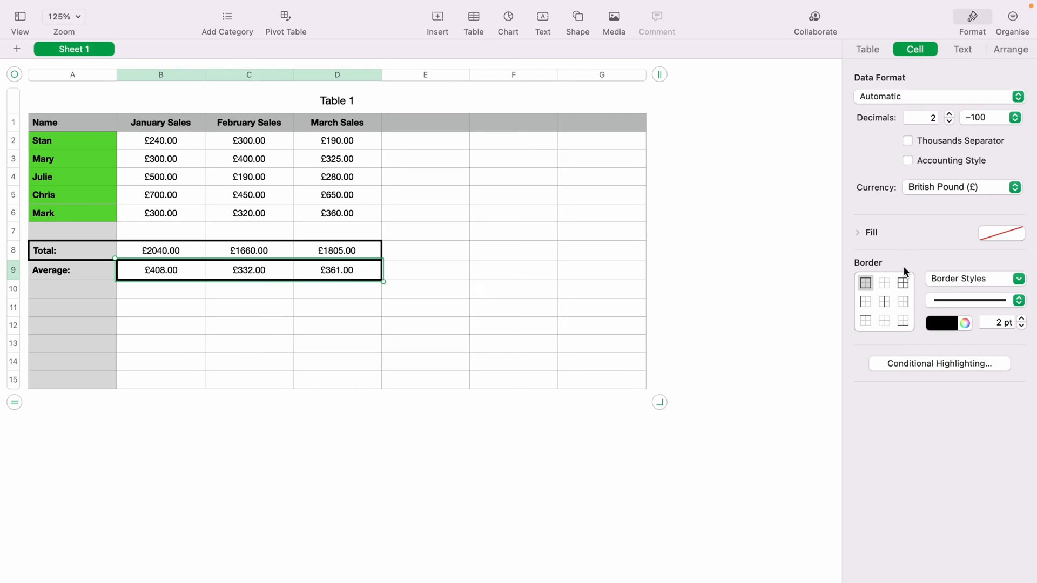
pyautogui.click(1018, 278)
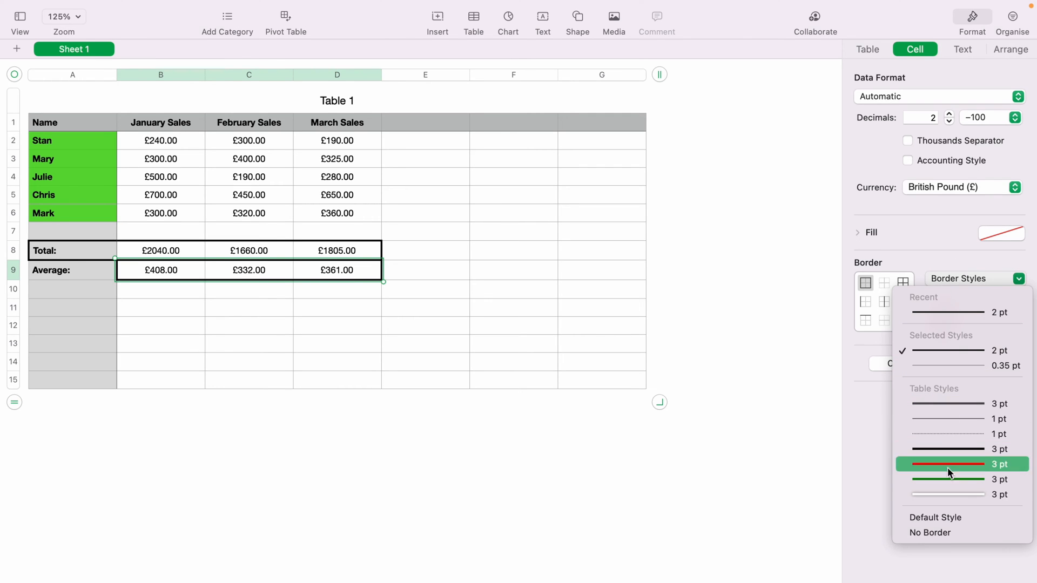
pyautogui.moveTo(946, 533)
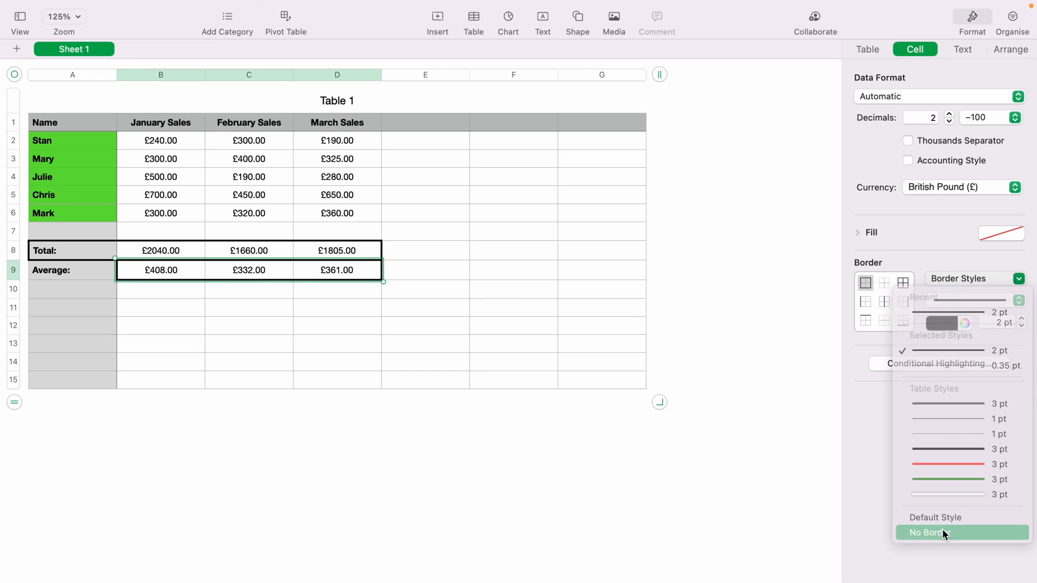
pyautogui.click(932, 532)
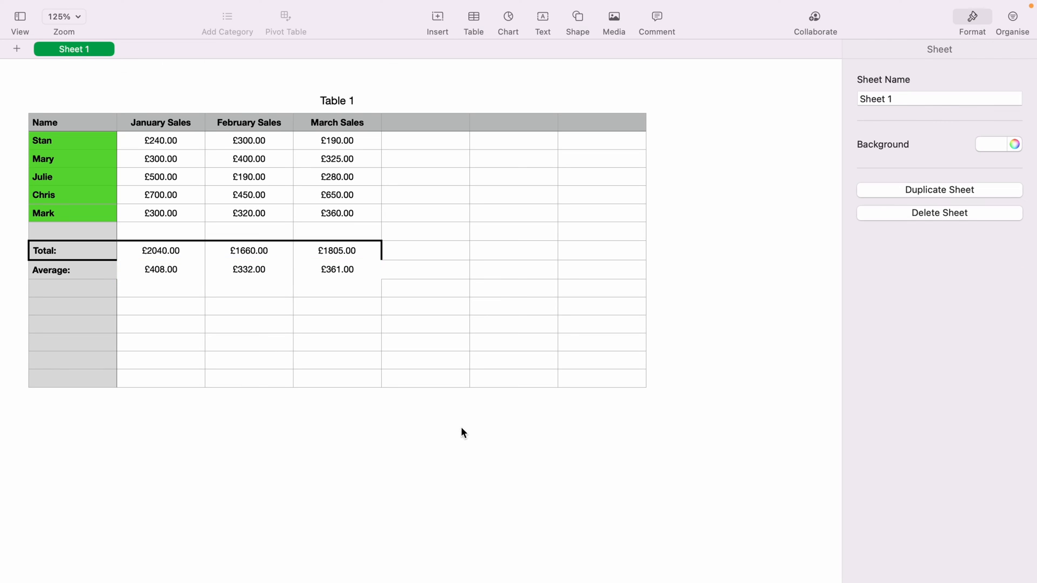
pyautogui.moveTo(192, 272)
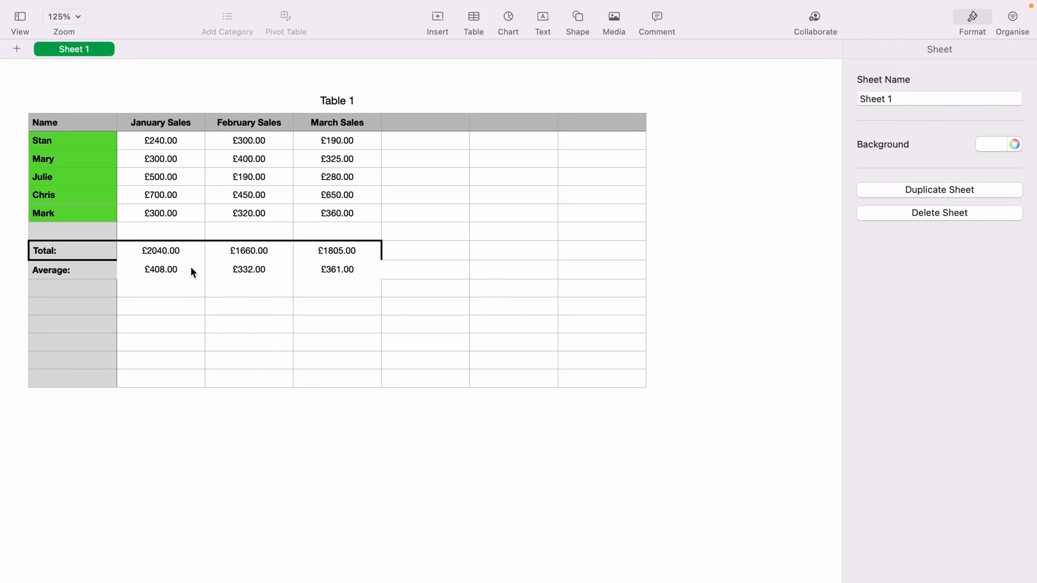
pyautogui.moveTo(337, 294)
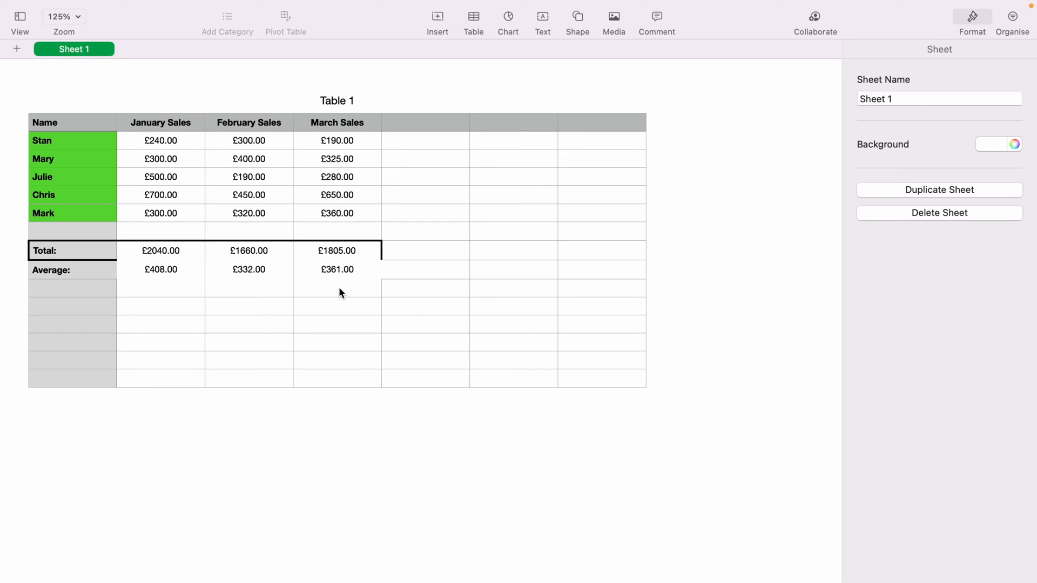
# Reset the Average figures B9:D9 to the table's Default Style gridlines
pyautogui.click(249, 270)
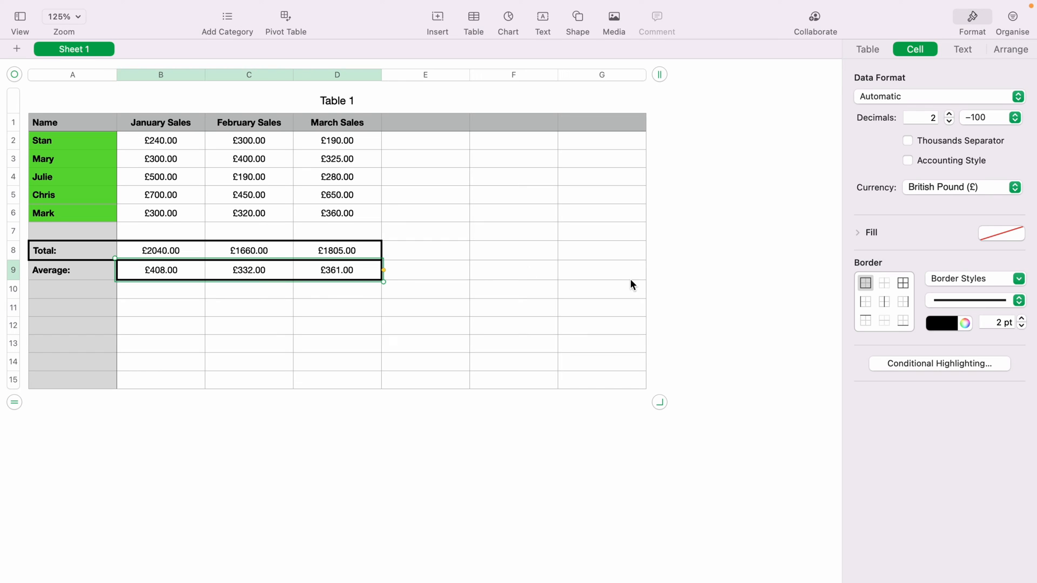
pyautogui.click(1017, 278)
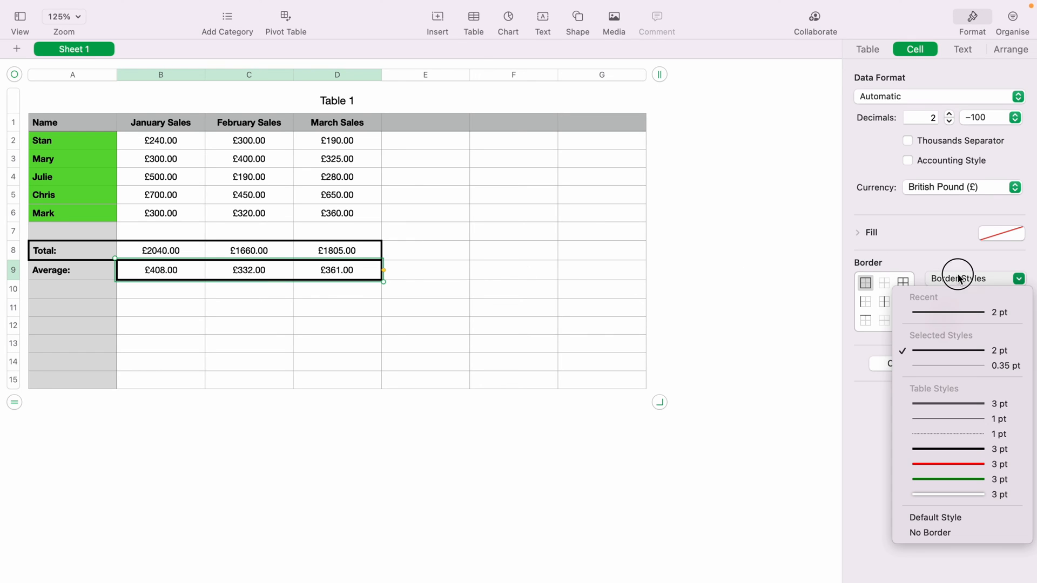
pyautogui.moveTo(969, 495)
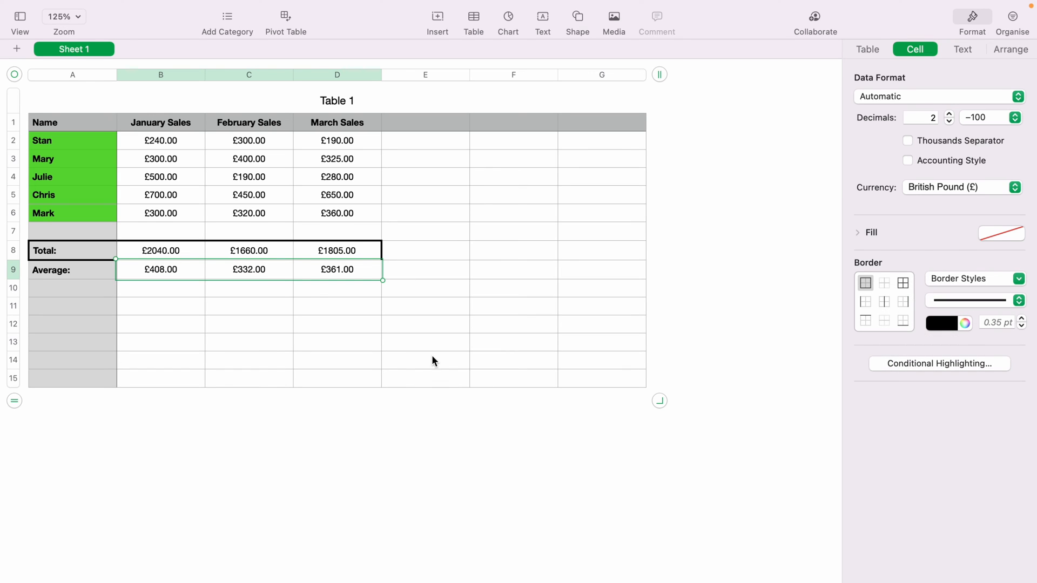
# Deselect the Average figures and reselect the Total row A8:D8 to inspect its 2 pt border
pyautogui.click(426, 359)
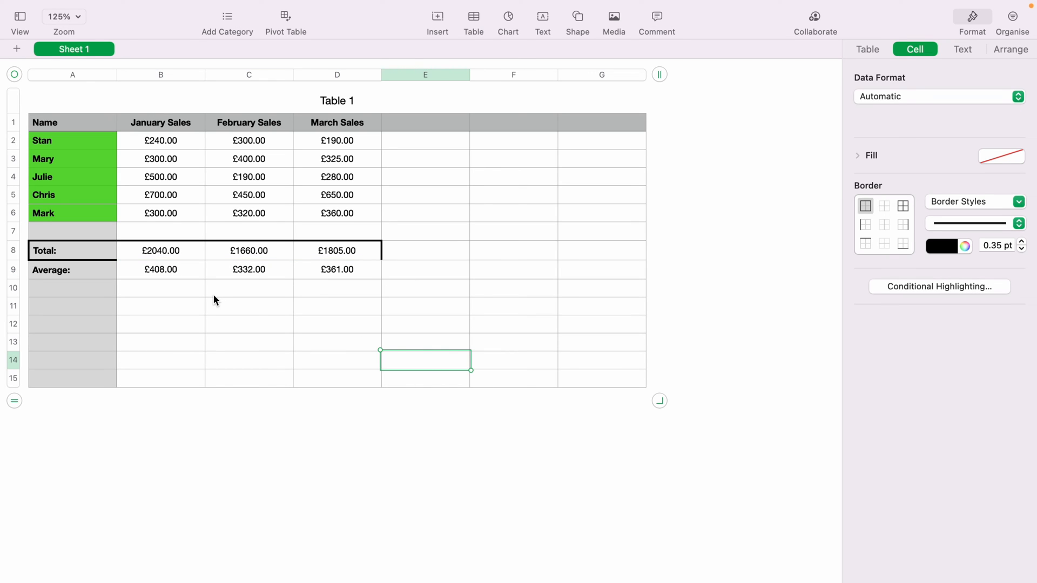
pyautogui.moveTo(331, 300)
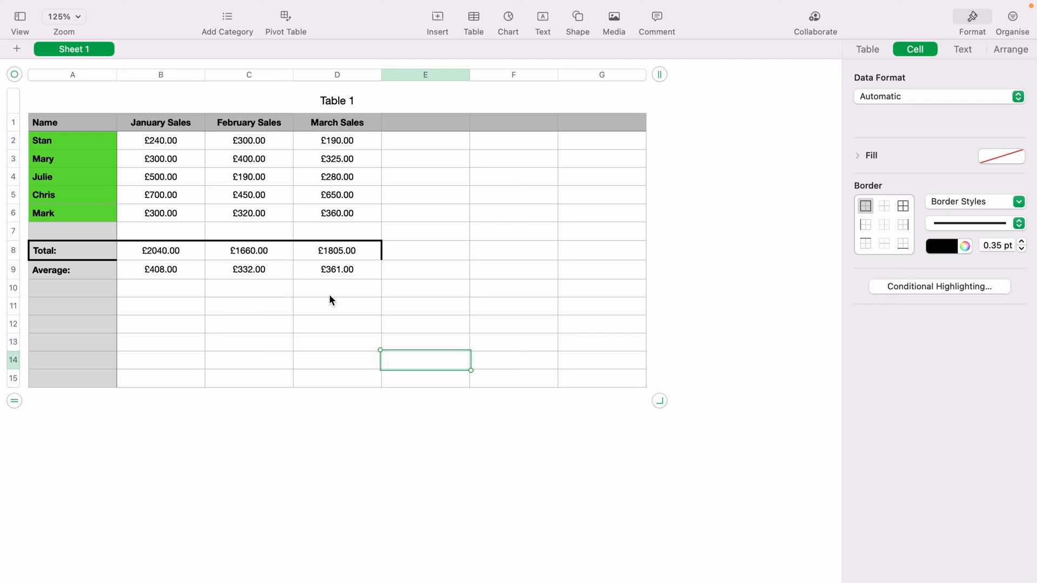
pyautogui.moveTo(137, 290)
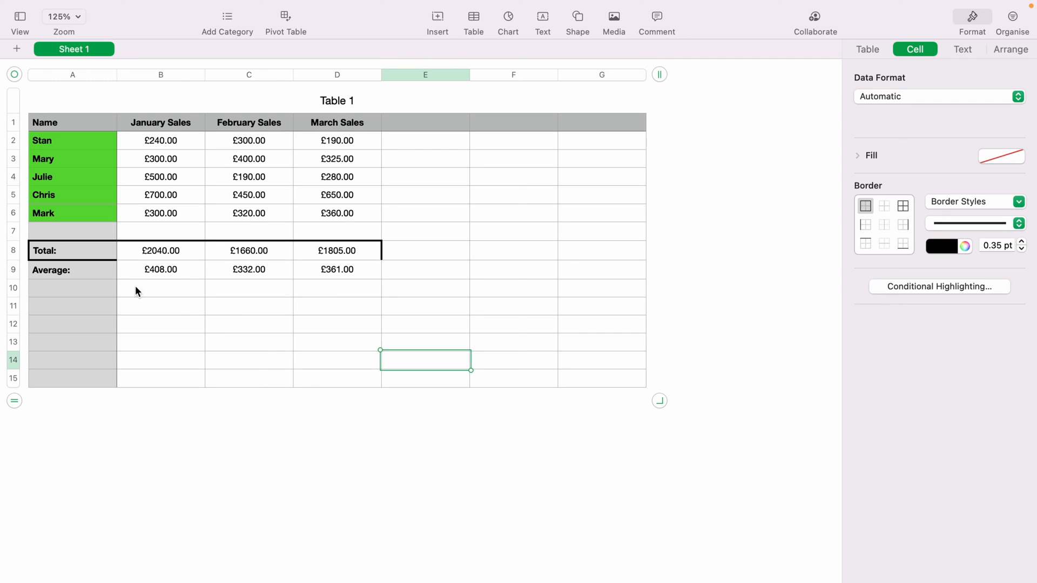
pyautogui.moveTo(77, 254)
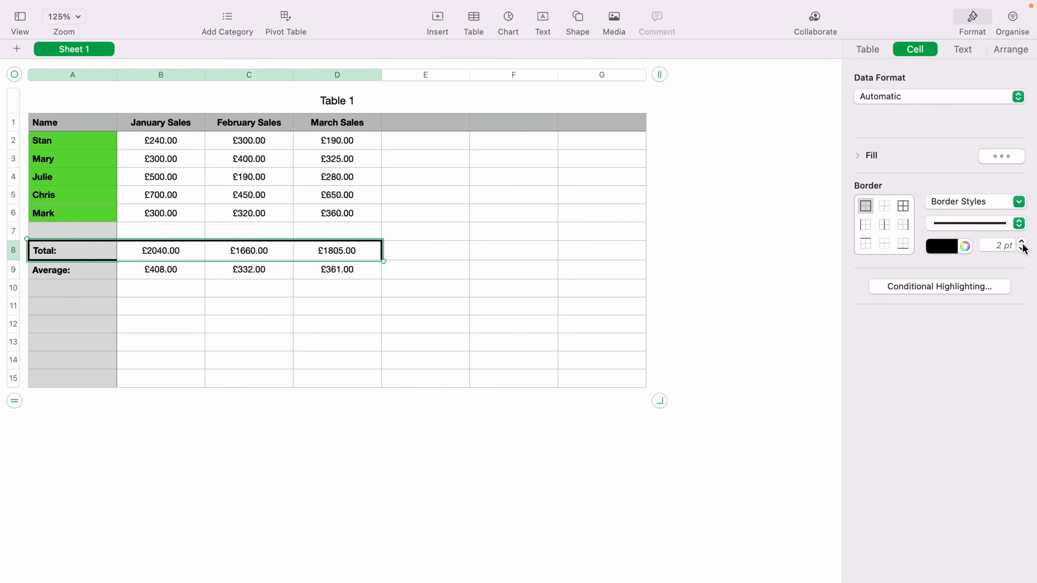
pyautogui.click(513, 289)
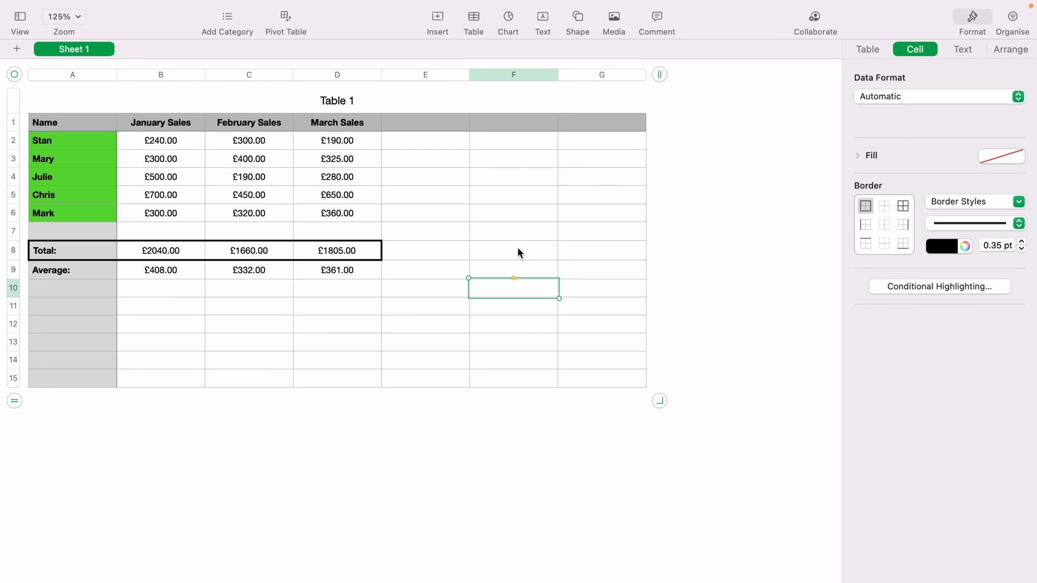
pyautogui.click(426, 194)
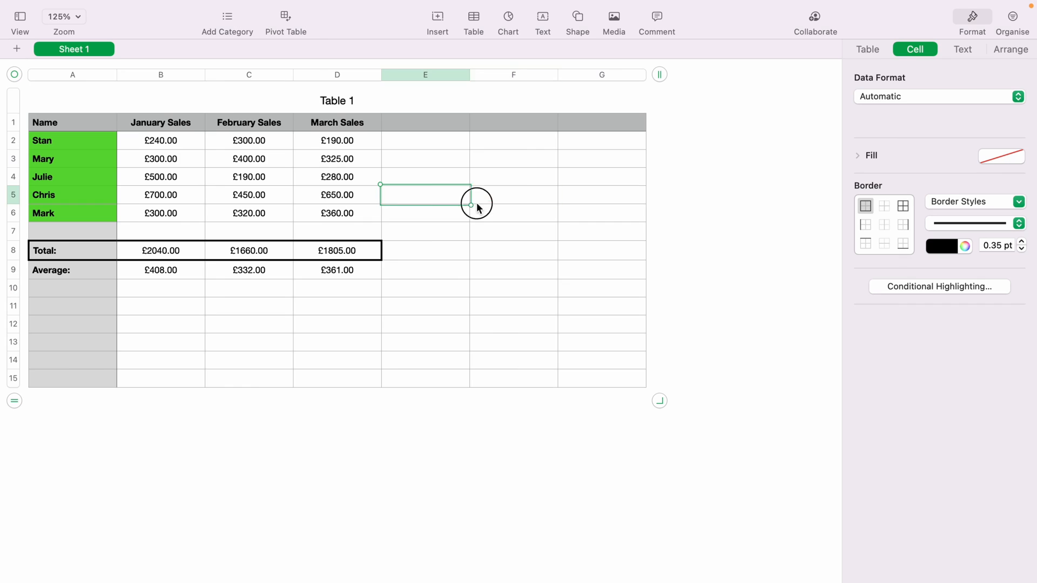